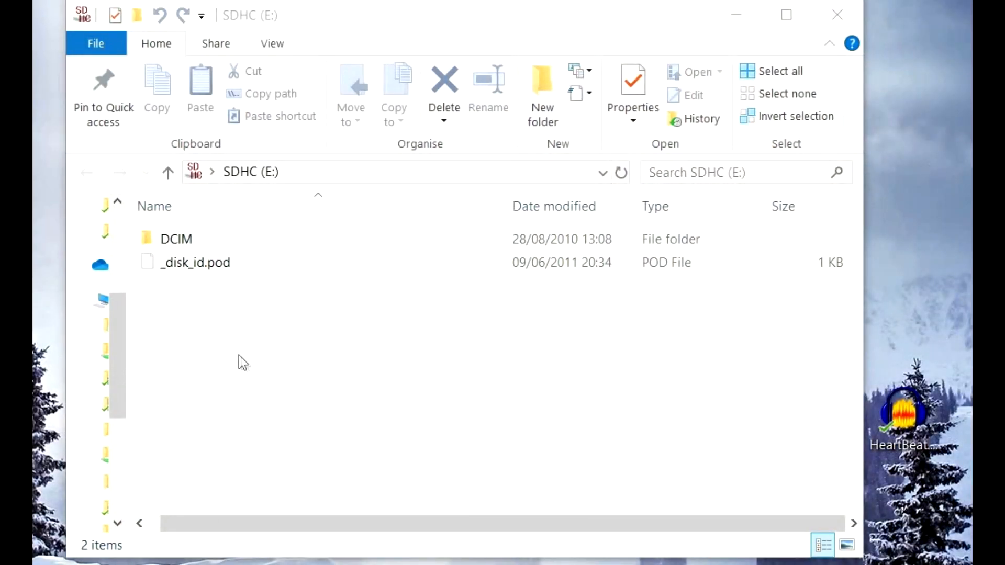
mouse_move(331, 380)
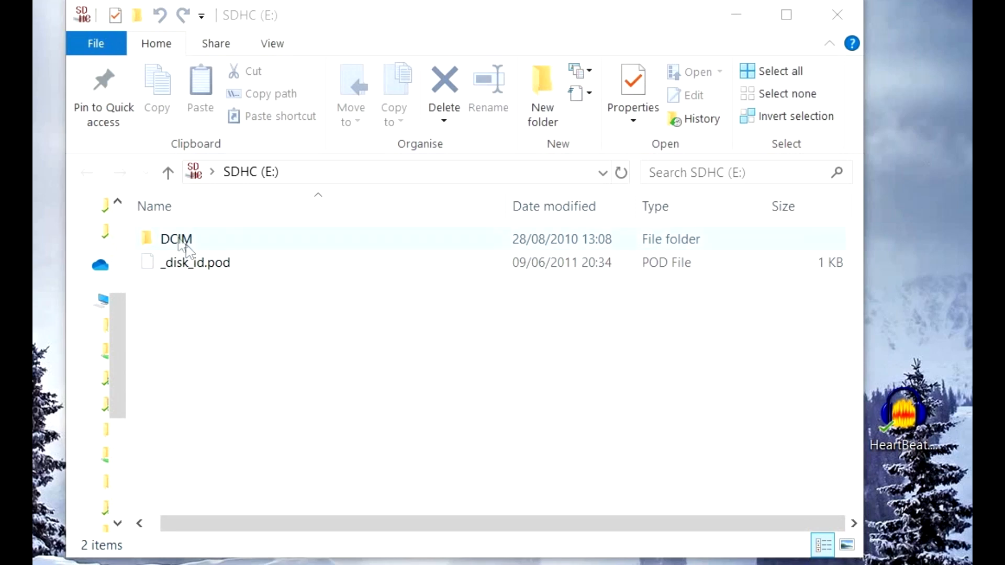
mouse_move(240, 245)
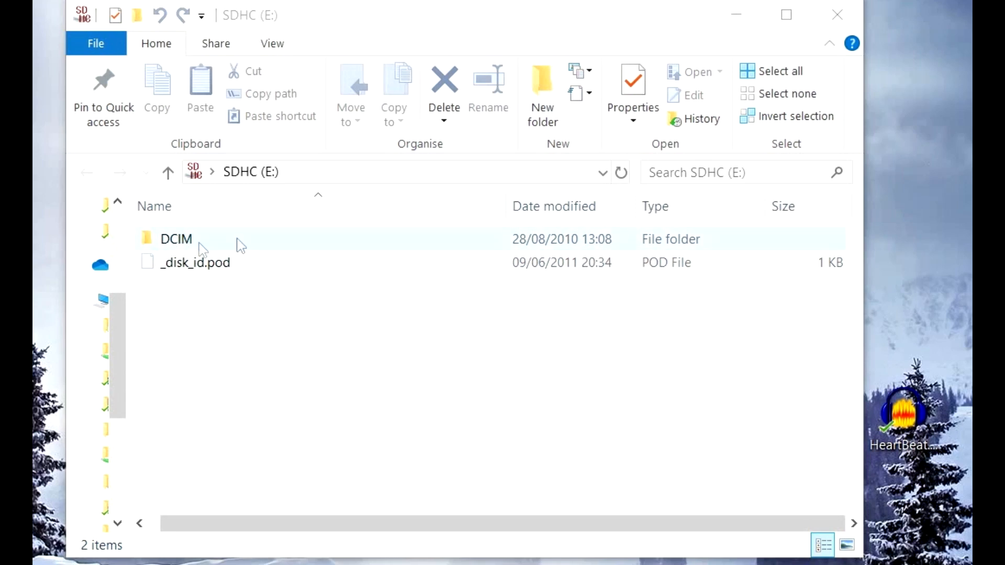
Step: Paste HeartBeat.mp3 into the SDHC (E:) root next to the DCIM folder
left_click(285, 360)
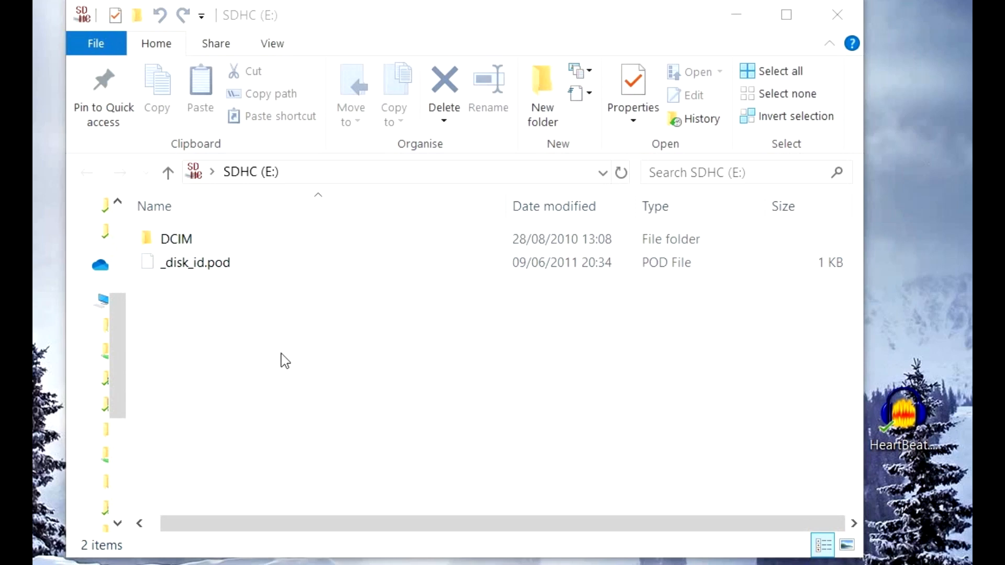
mouse_move(263, 283)
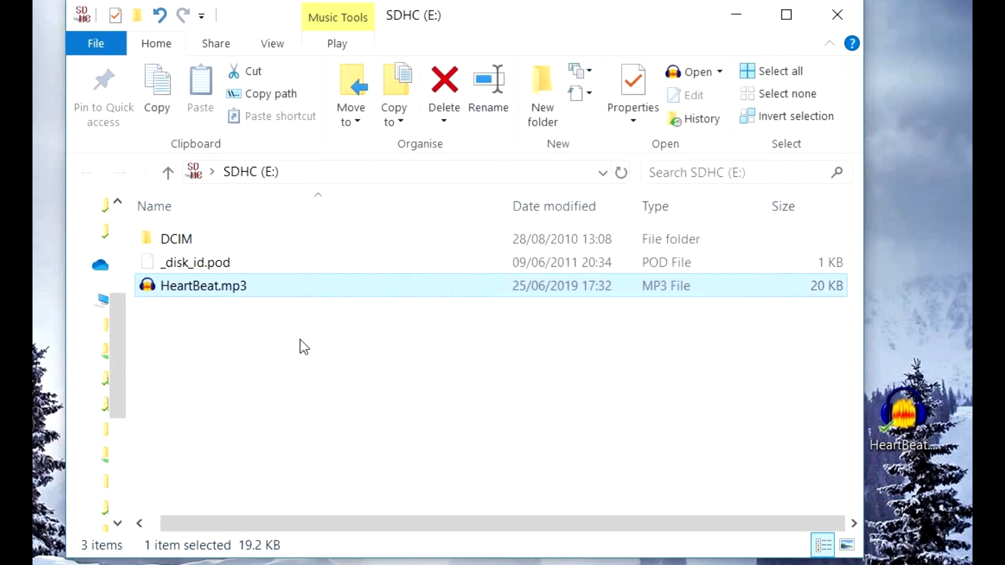
mouse_move(837, 14)
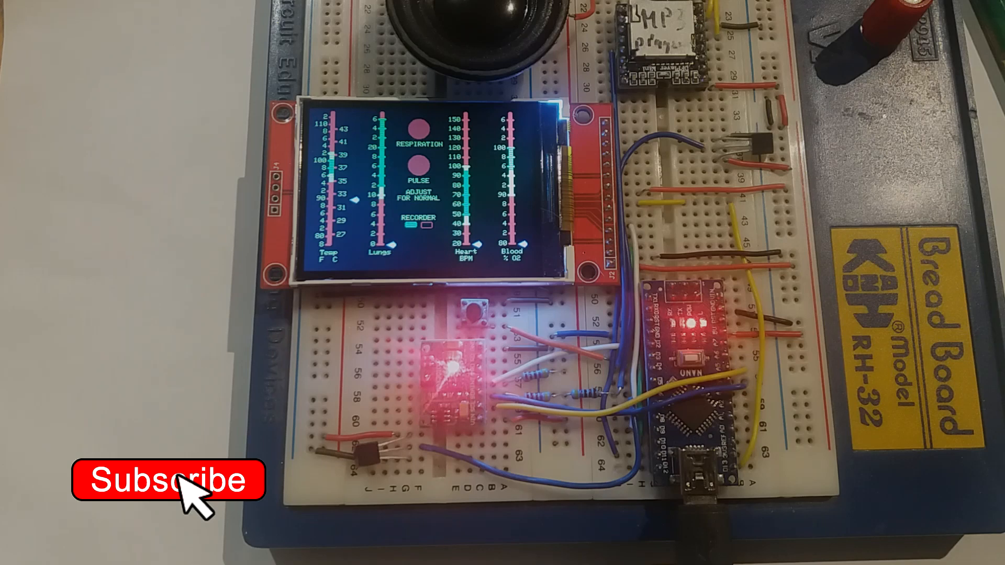
left_click(183, 480)
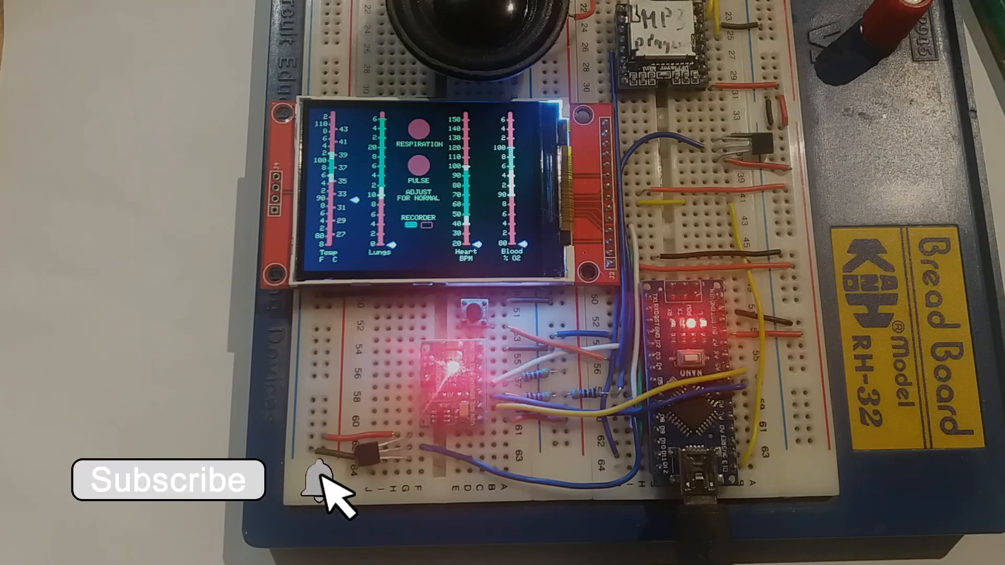